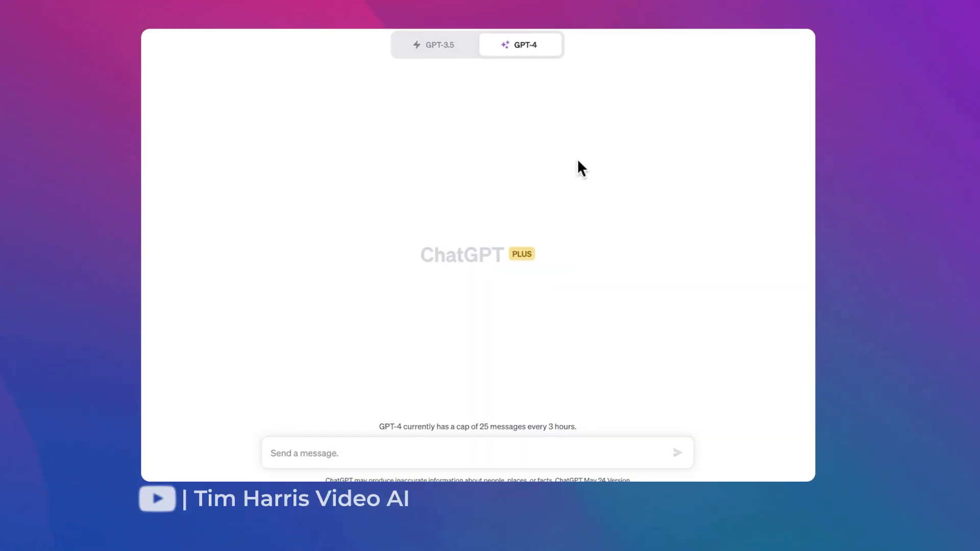
# Switch GPT-4 to Plugins (Beta) mode and open the Plugin store.
pyautogui.click(521, 44)
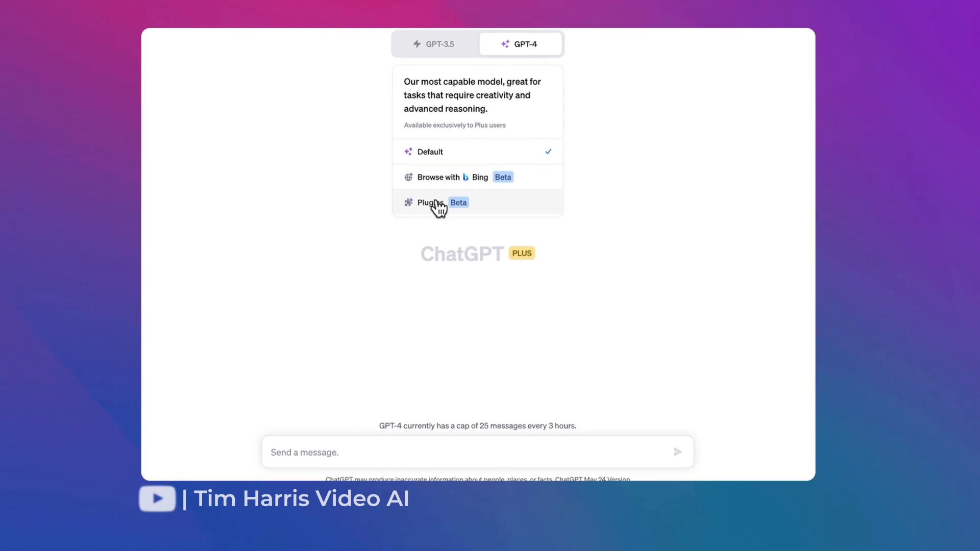
pyautogui.click(432, 203)
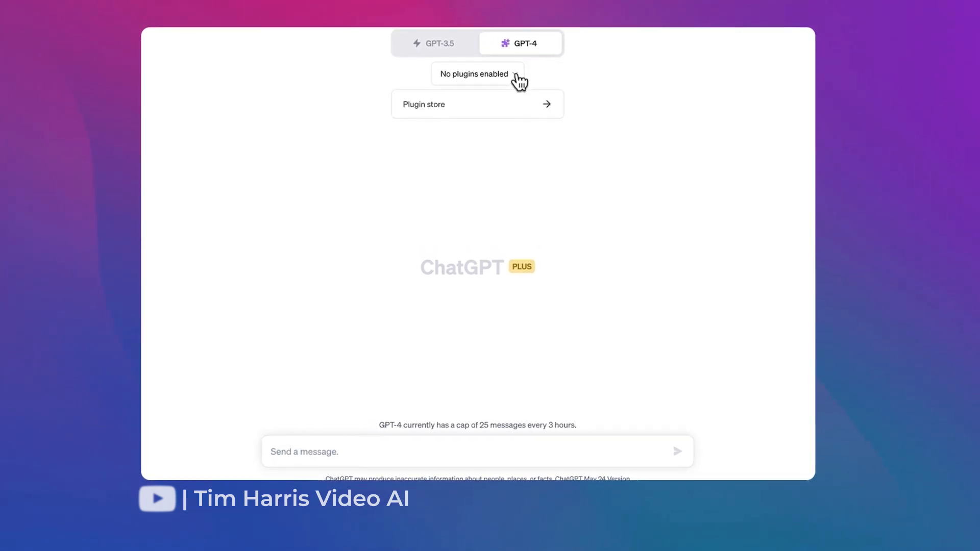
pyautogui.click(477, 103)
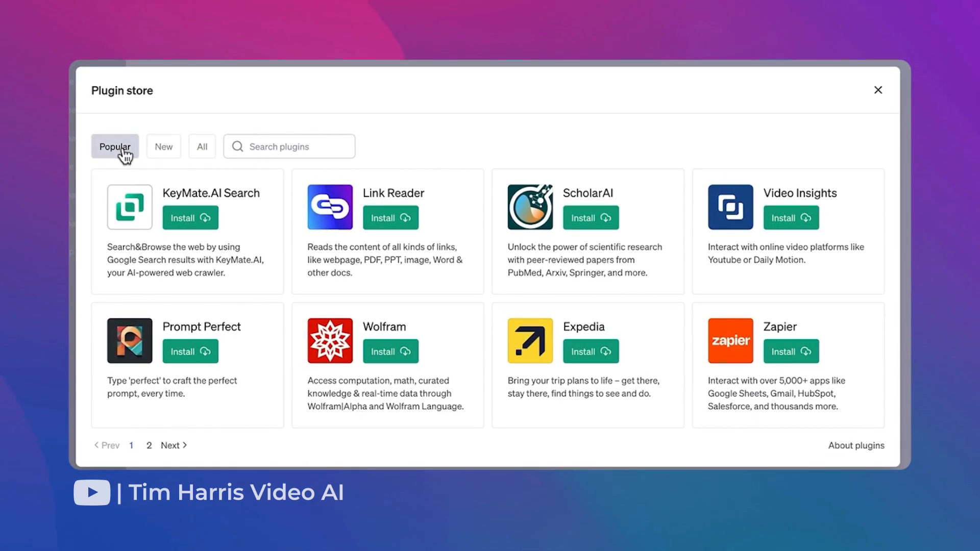
# Apply the All filter in the Plugin store to list every plugin.
pyautogui.click(202, 147)
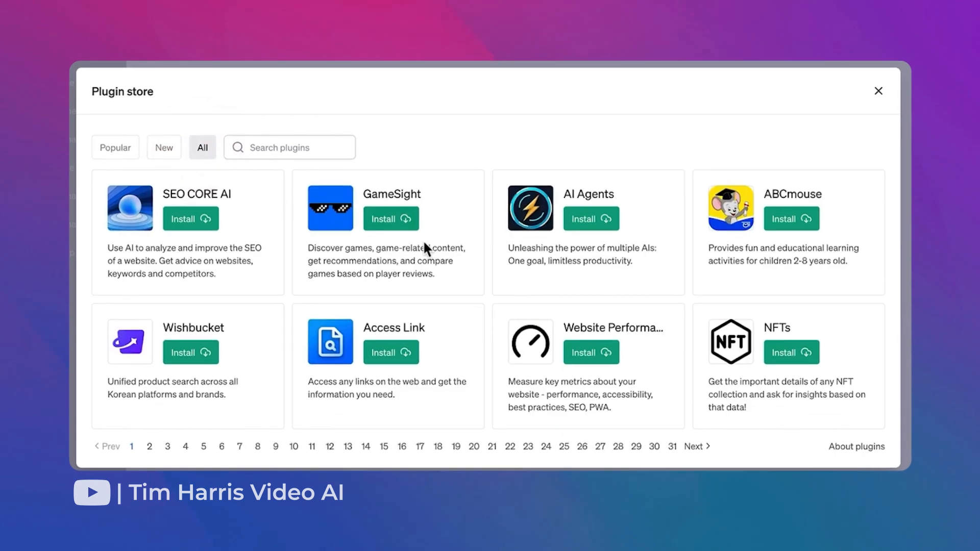